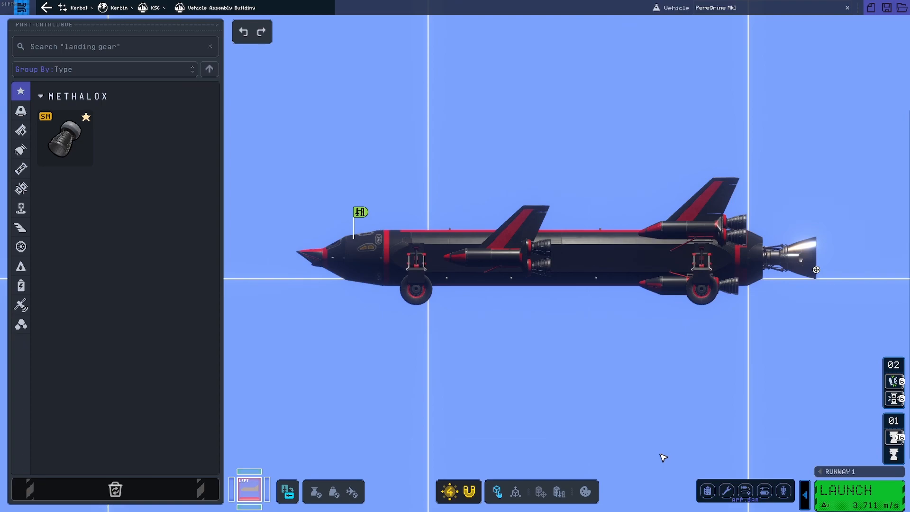
{"action": "mouse_move", "coordinate": [605, 315]}
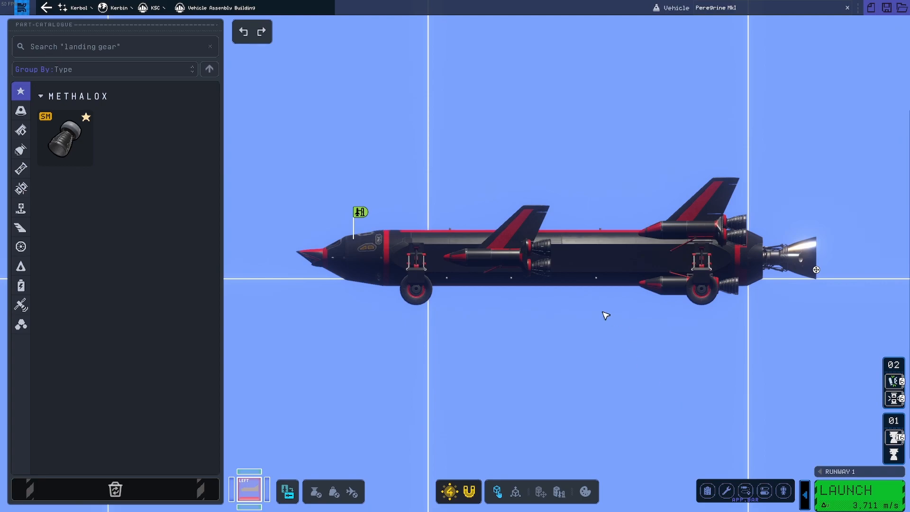
{"action": "mouse_move", "coordinate": [607, 293]}
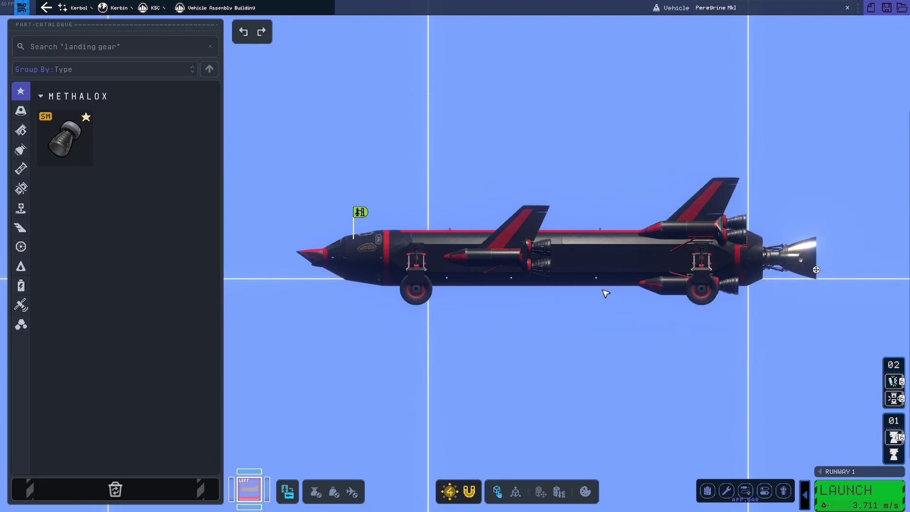
{"action": "mouse_move", "coordinate": [559, 325]}
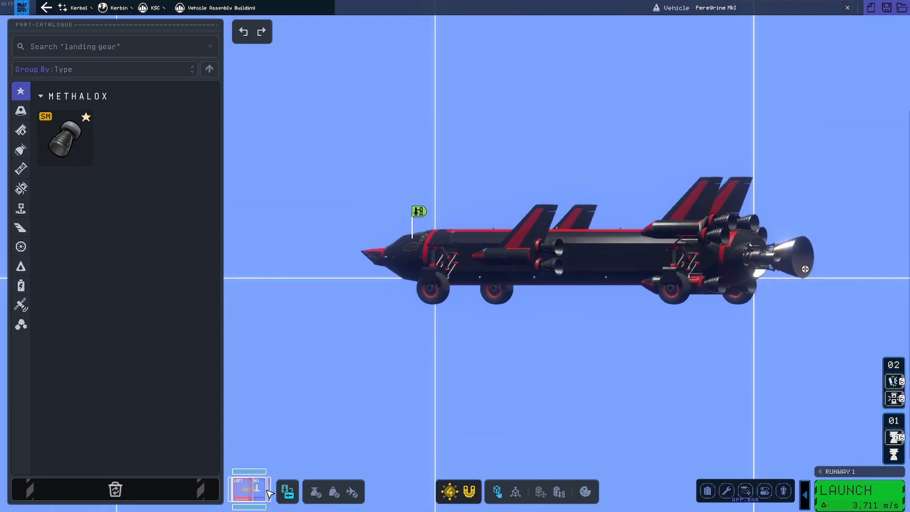
Step: Inspect the rocket car in the hangar from the front, side and above
{"action": "left_click", "coordinate": [248, 487]}
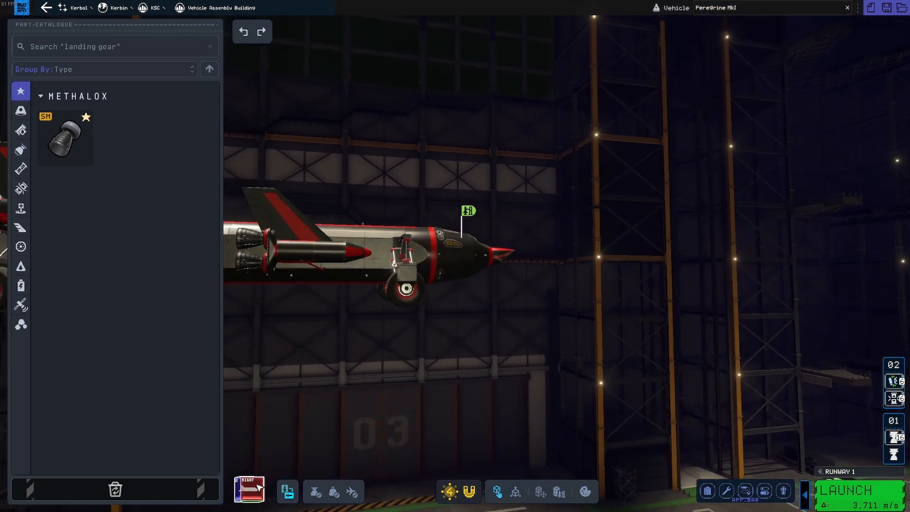
{"action": "left_click", "coordinate": [249, 489]}
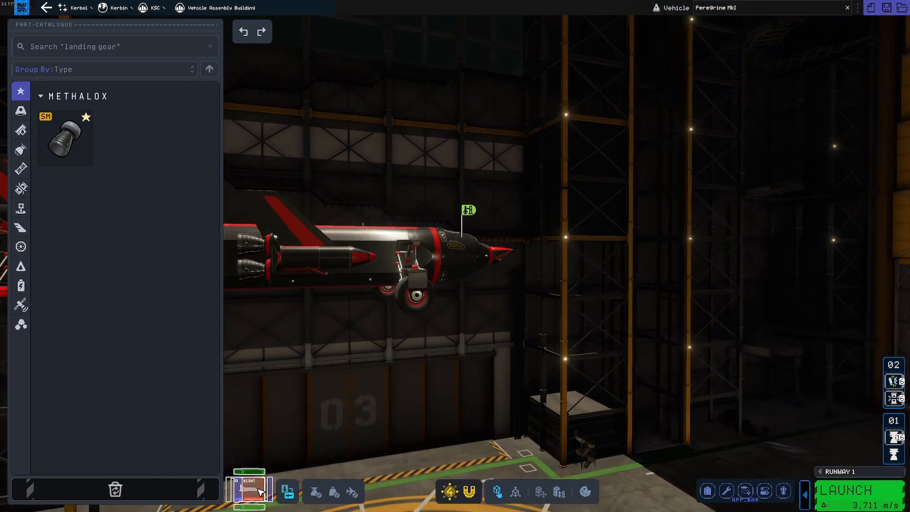
{"action": "left_click", "coordinate": [248, 486]}
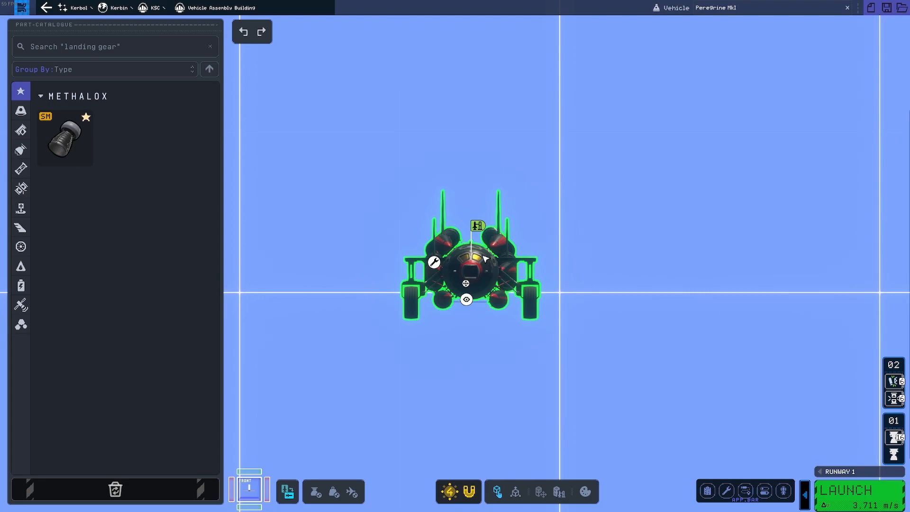
{"action": "left_click", "coordinate": [560, 250]}
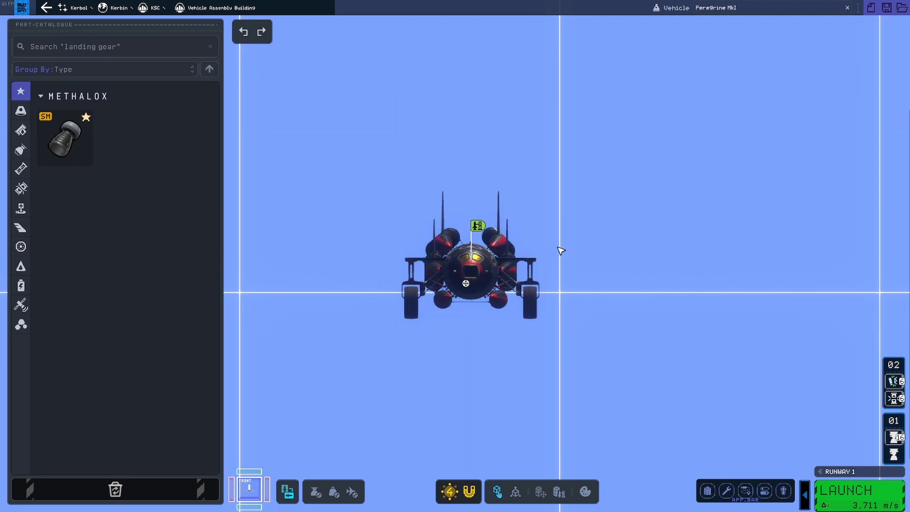
{"action": "mouse_move", "coordinate": [615, 231]}
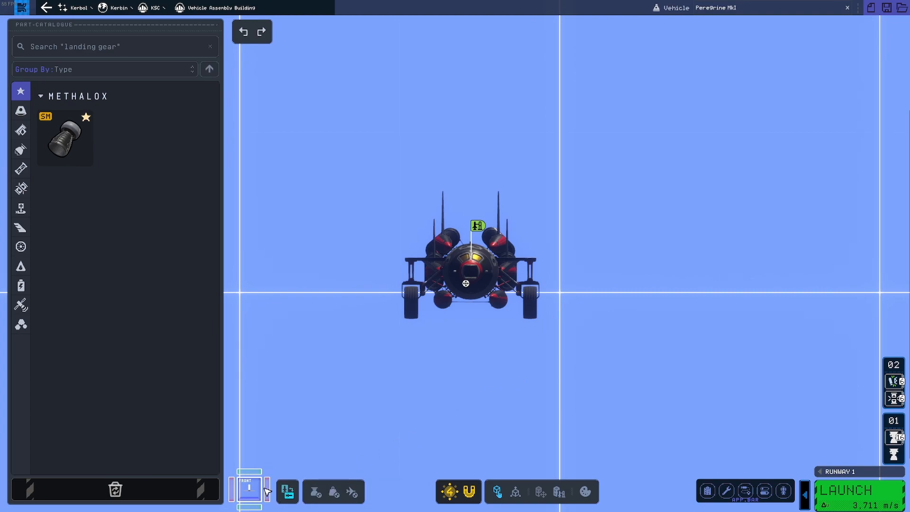
{"action": "left_click", "coordinate": [249, 486]}
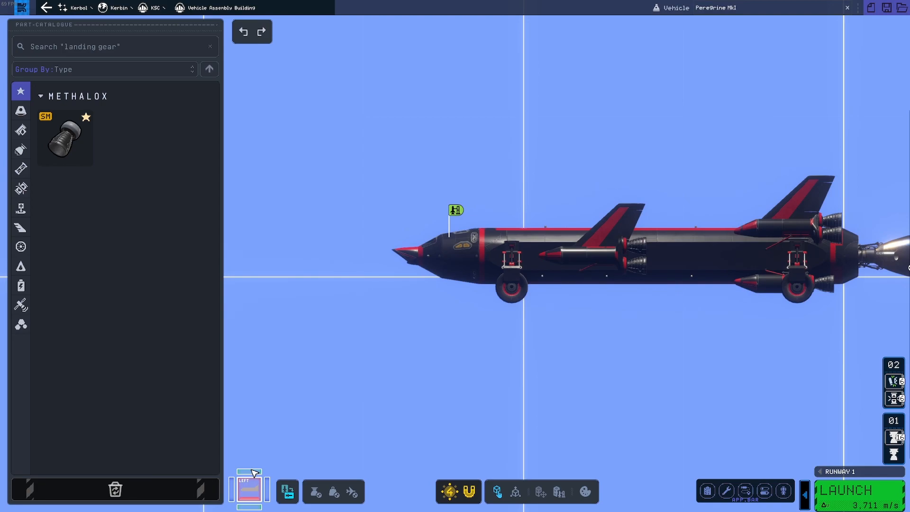
{"action": "left_click", "coordinate": [248, 486]}
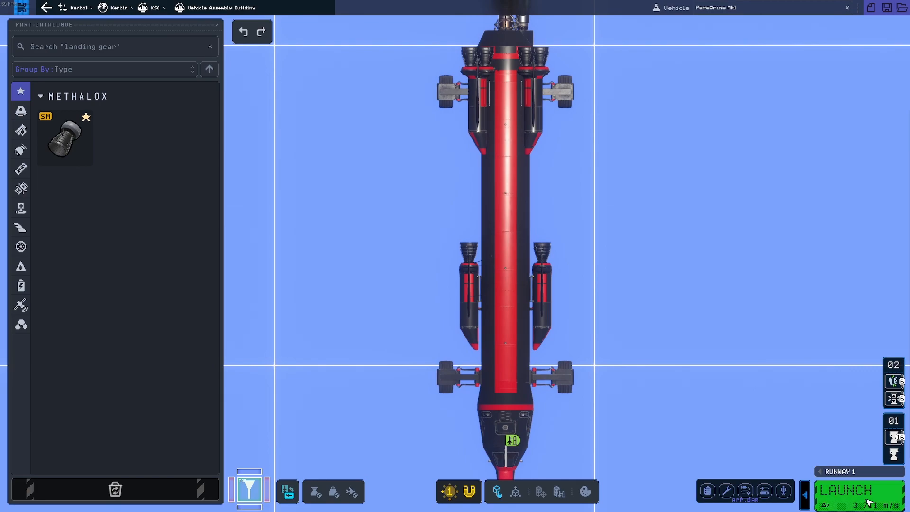
Step: Launch the Peregrine rocket car out to Runway 1 at night
{"action": "left_click", "coordinate": [847, 489]}
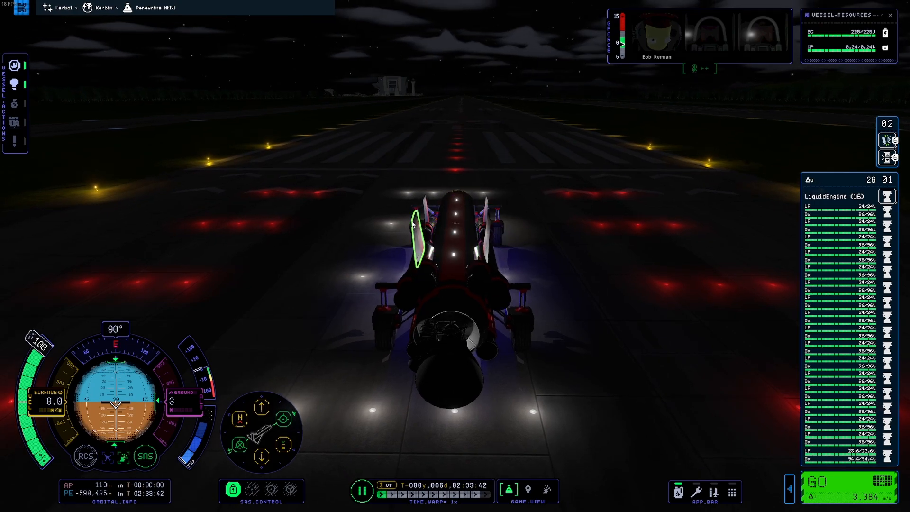
{"action": "left_click", "coordinate": [733, 492]}
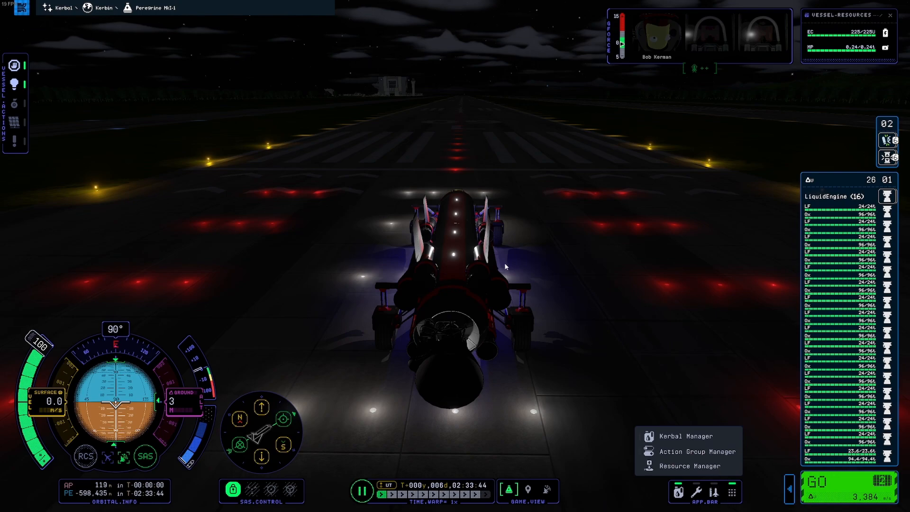
{"action": "mouse_move", "coordinate": [556, 262]}
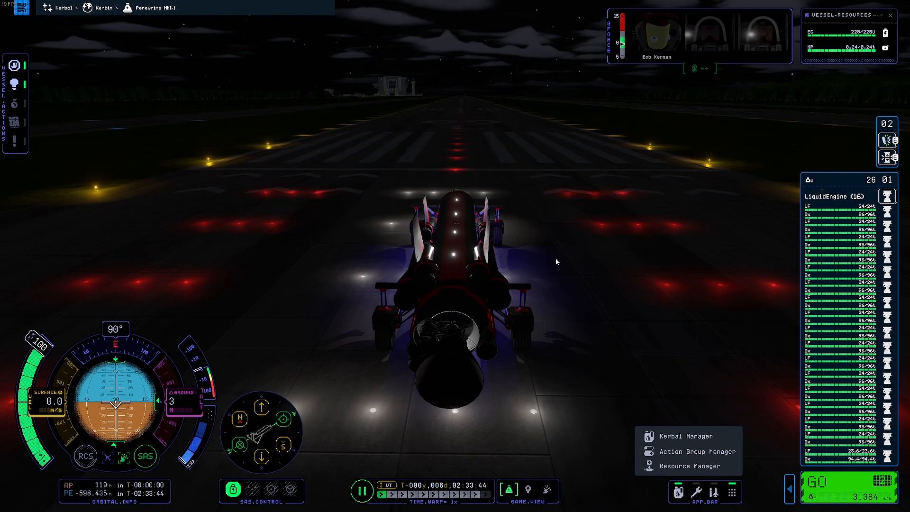
{"action": "left_click", "coordinate": [697, 451]}
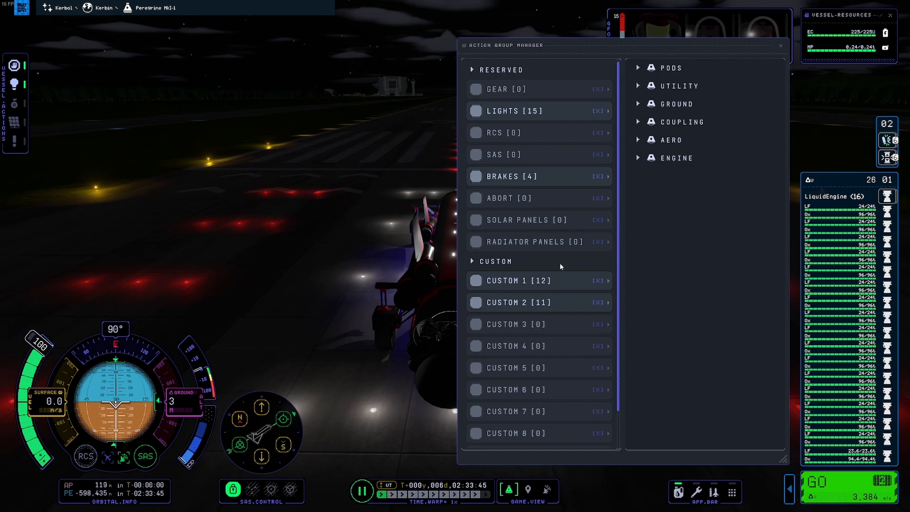
{"action": "mouse_move", "coordinate": [524, 286]}
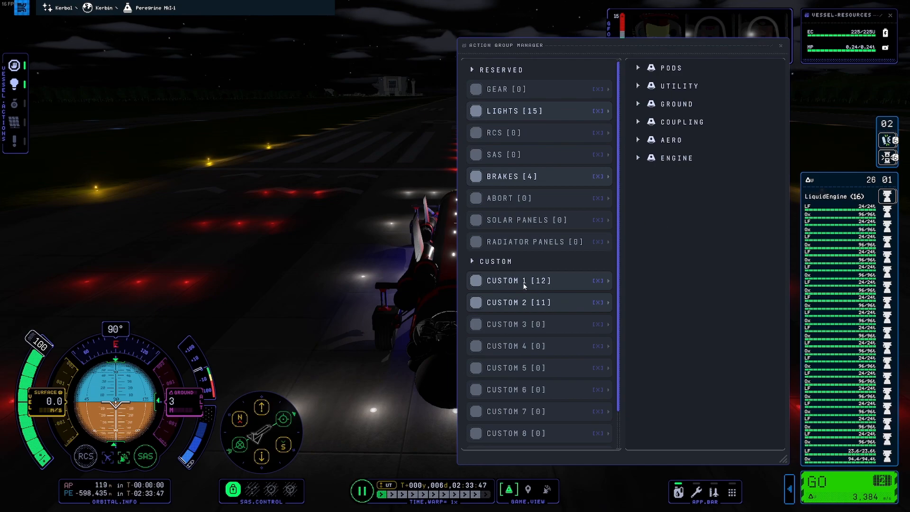
{"action": "mouse_move", "coordinate": [520, 305]}
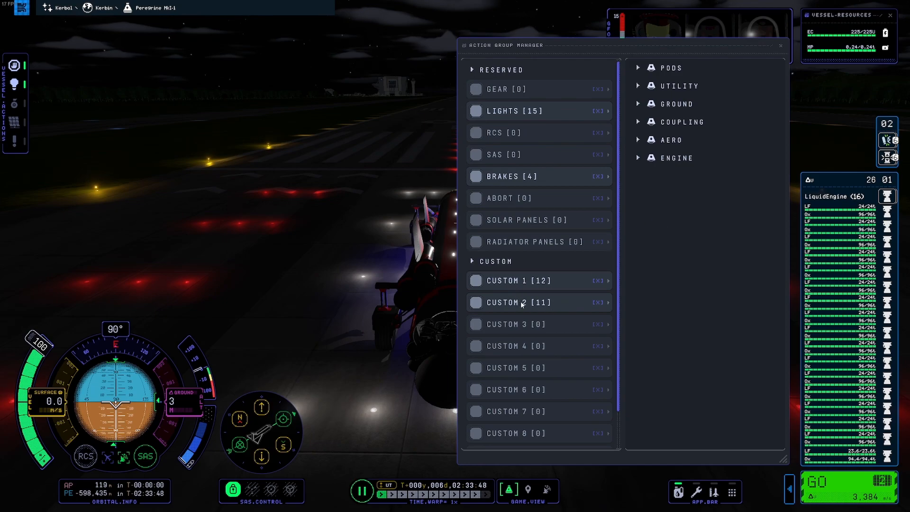
{"action": "left_click", "coordinate": [782, 45]}
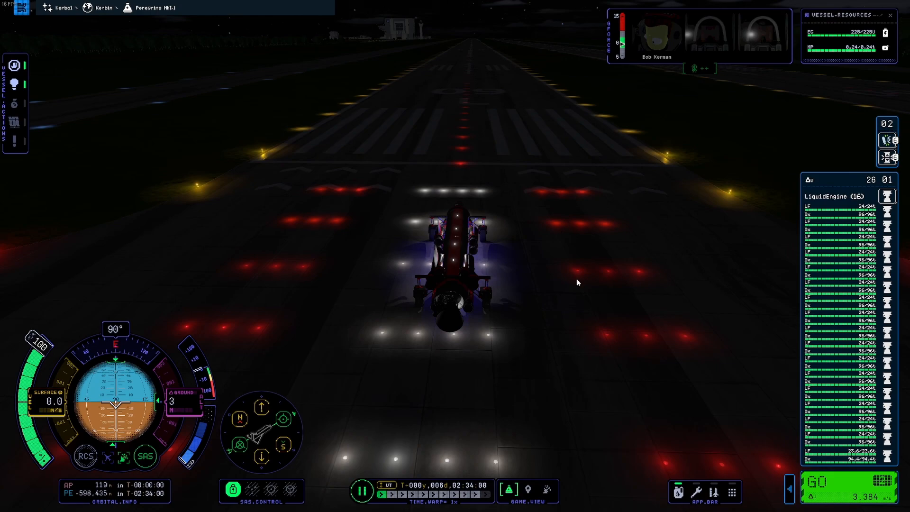
{"action": "mouse_move", "coordinate": [247, 150]}
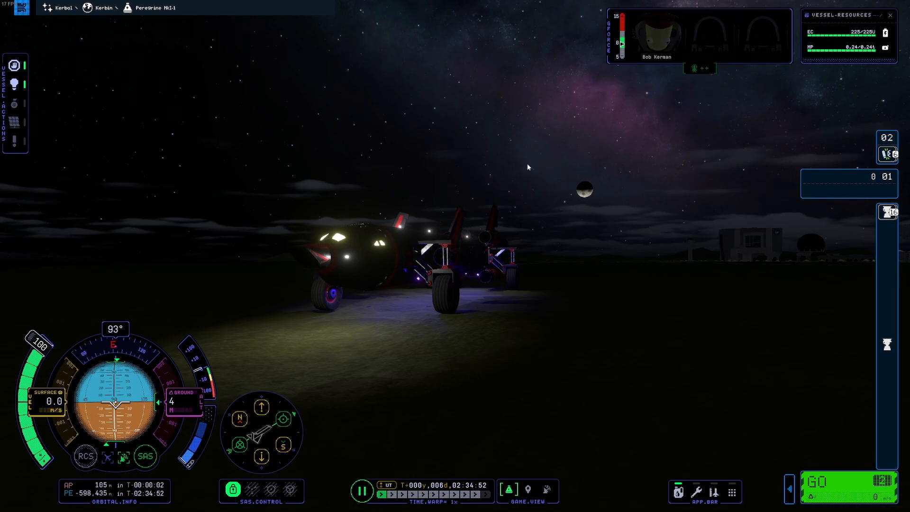
{"action": "mouse_move", "coordinate": [380, 183]}
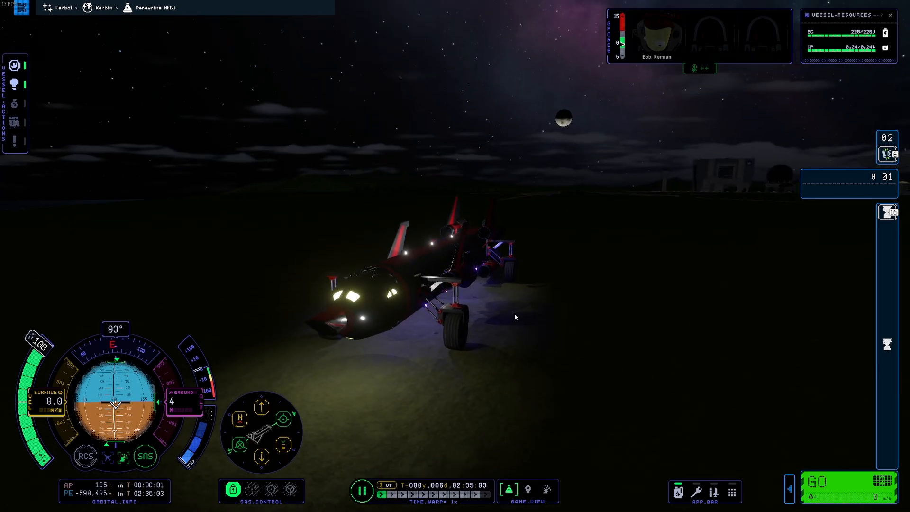
Step: Recover the vessel after the run and confirm the recovery
{"action": "left_click", "coordinate": [73, 210]}
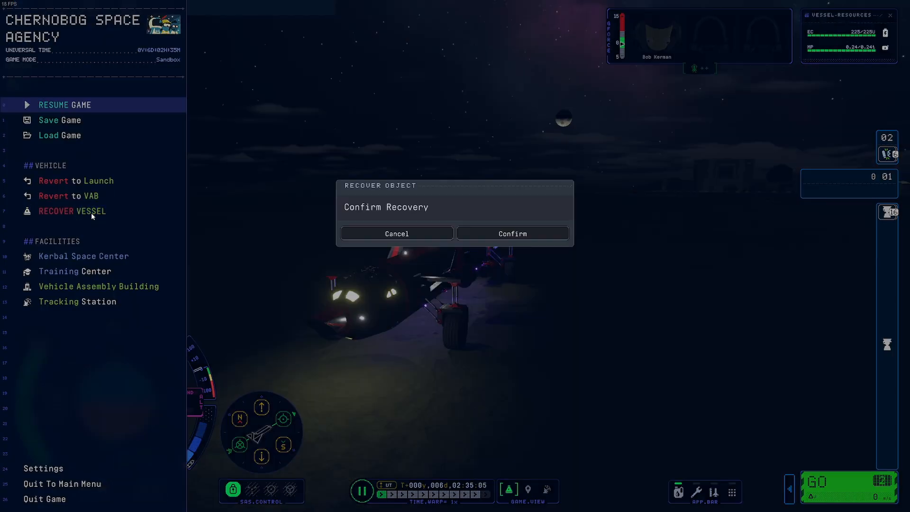
{"action": "left_click", "coordinate": [511, 233]}
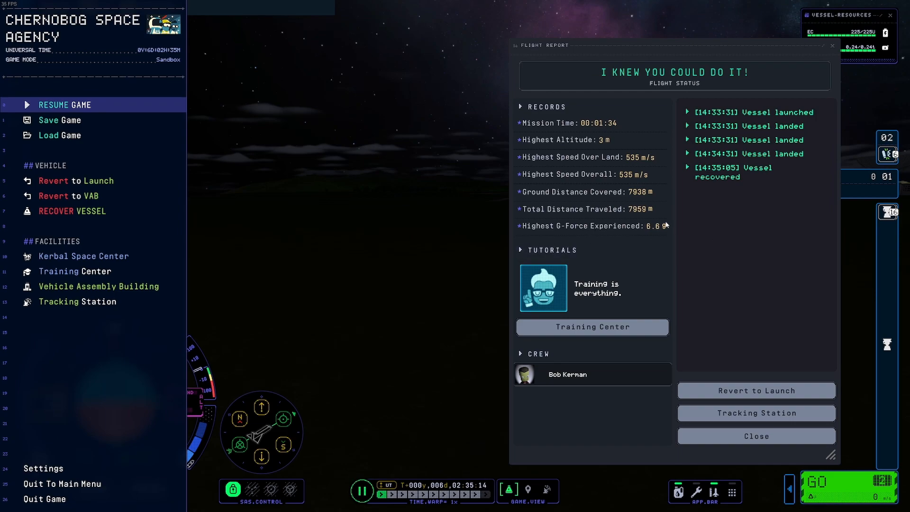
{"action": "mouse_move", "coordinate": [655, 230]}
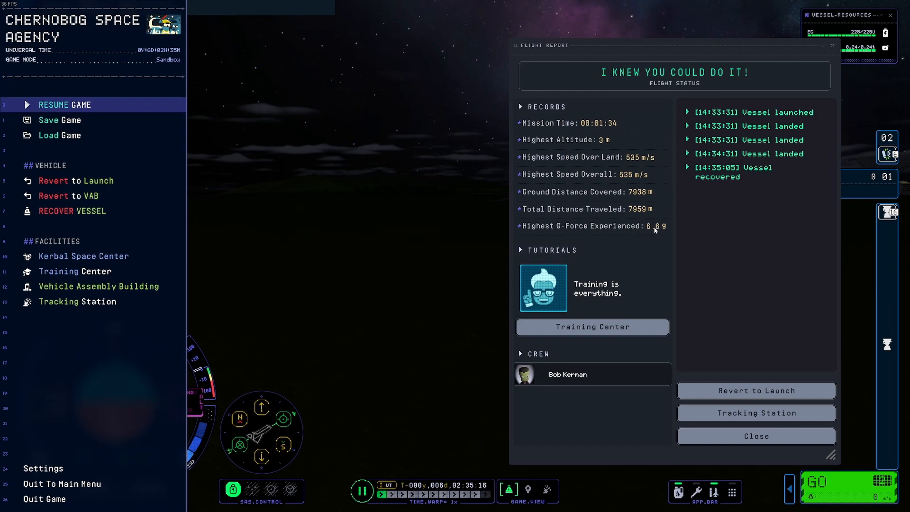
{"action": "mouse_move", "coordinate": [670, 231]}
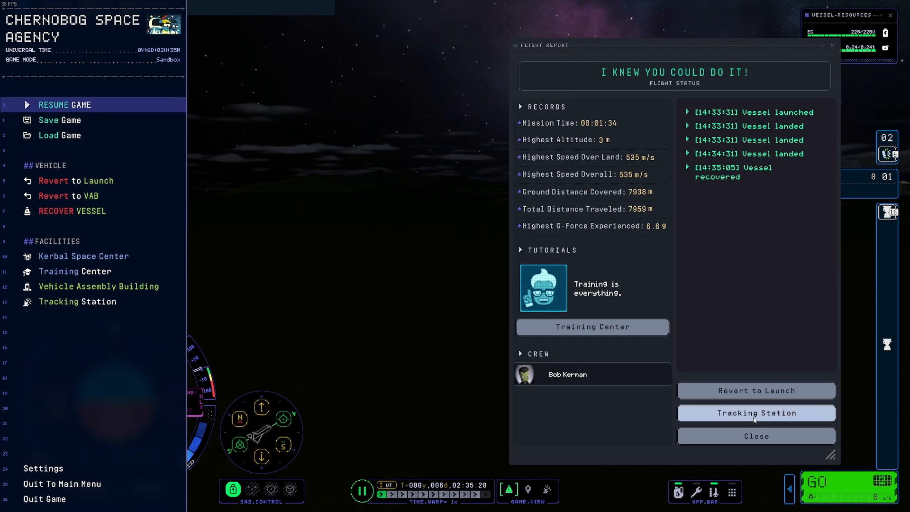
Step: Close the flight report and recover the Peregrine vessel
{"action": "left_click", "coordinate": [755, 436]}
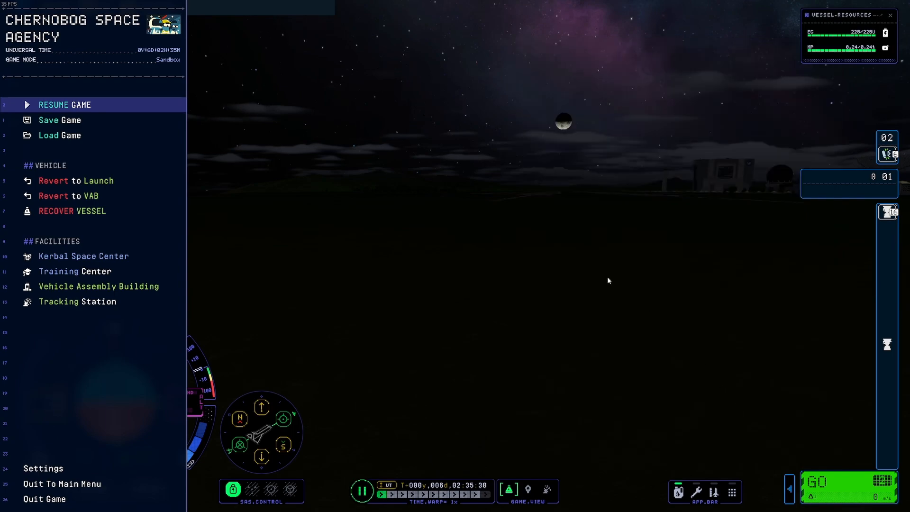
{"action": "left_click", "coordinate": [72, 210]}
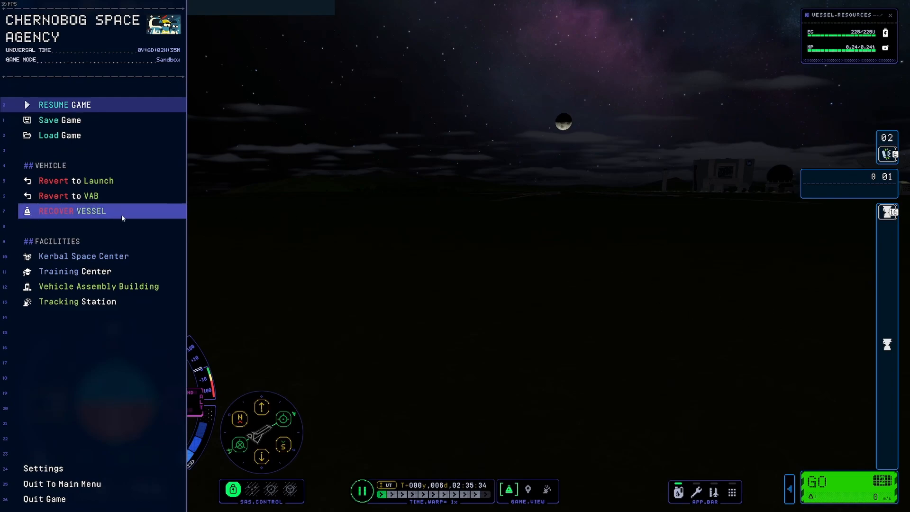
{"action": "left_click", "coordinate": [64, 105]}
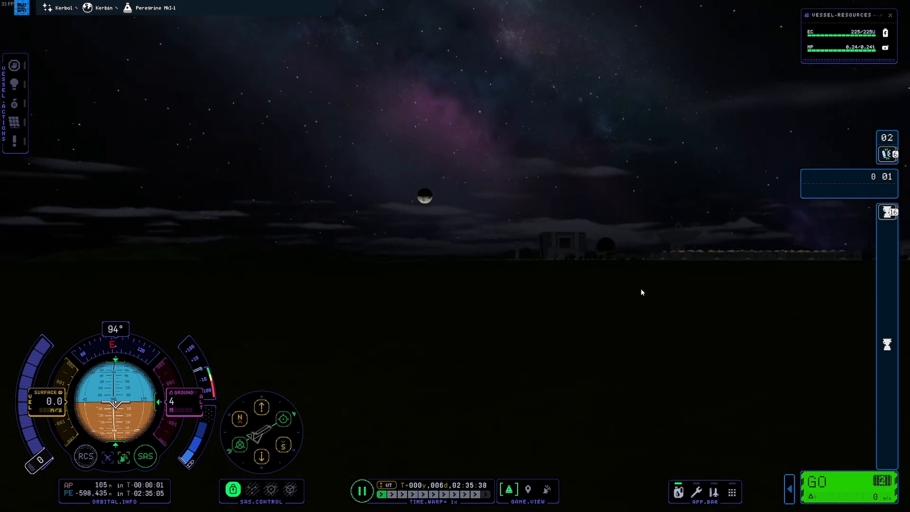
Step: Return to the Vehicle Assembly Building via the pause menu
{"action": "key", "text": "Escape"}
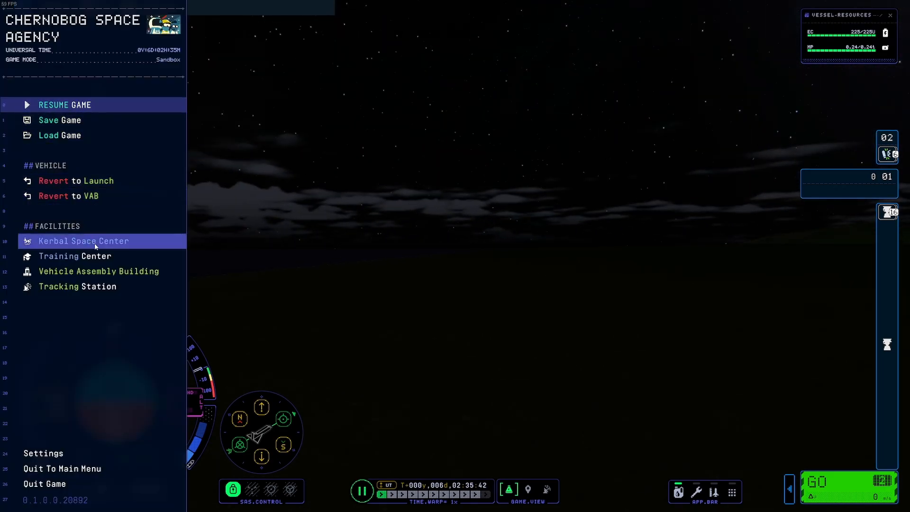
{"action": "left_click", "coordinate": [99, 271]}
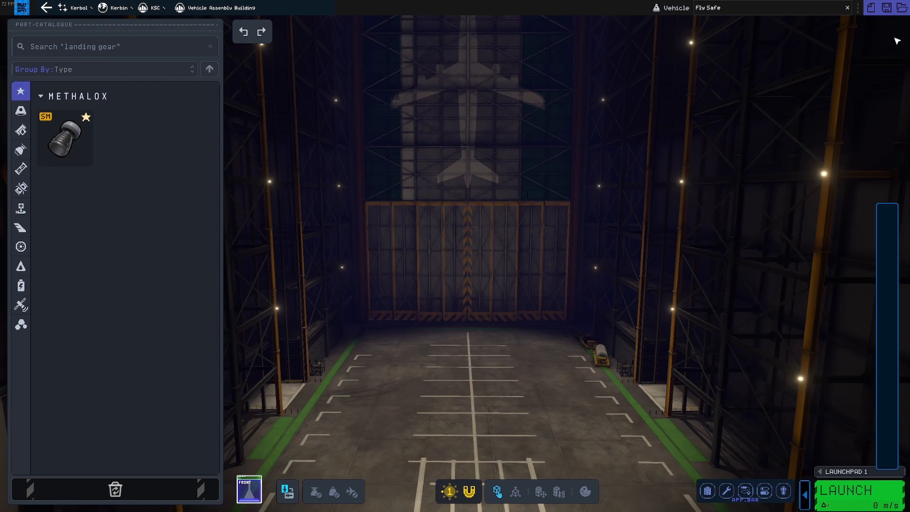
{"action": "mouse_move", "coordinate": [502, 168]}
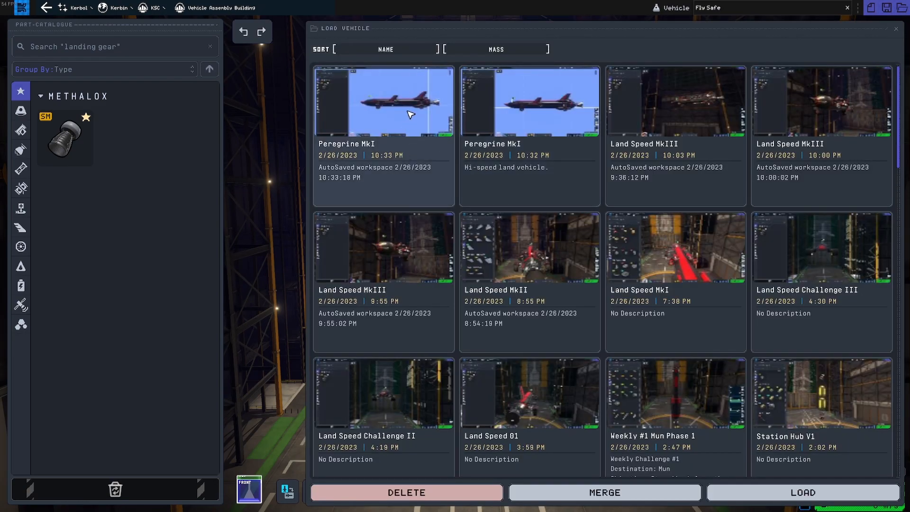
{"action": "mouse_move", "coordinate": [400, 112]}
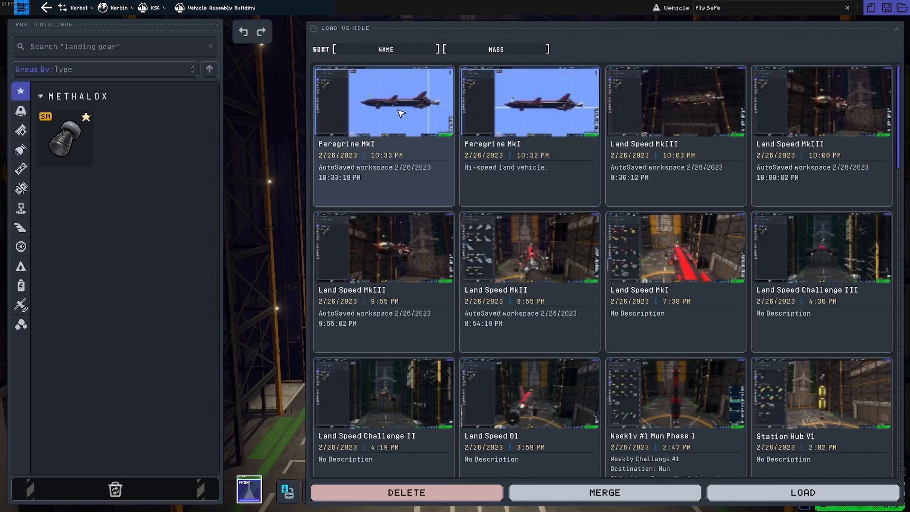
Step: Pick the most recent Peregrine MkI autosave in the Load Vehicle dialog
{"action": "left_click", "coordinate": [383, 134]}
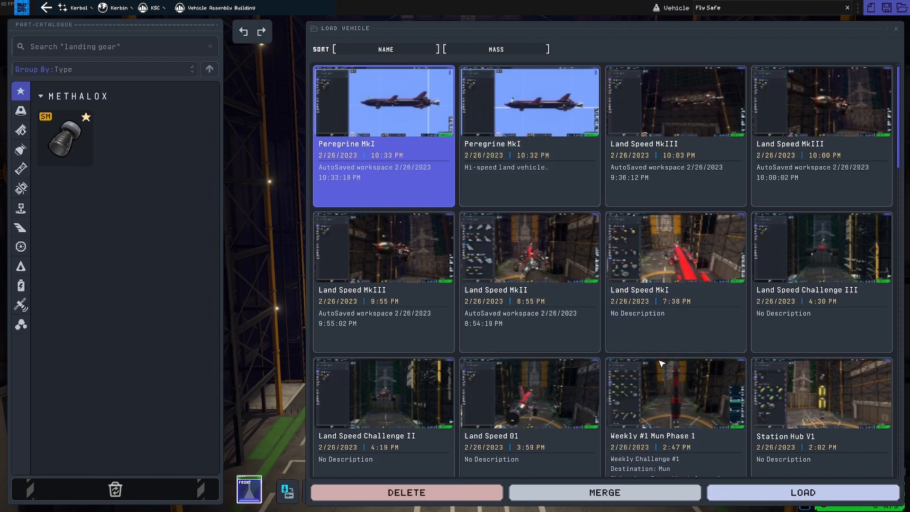
Step: Load the chosen Peregrine MkI design into the assembly hangar
{"action": "left_click", "coordinate": [803, 492]}
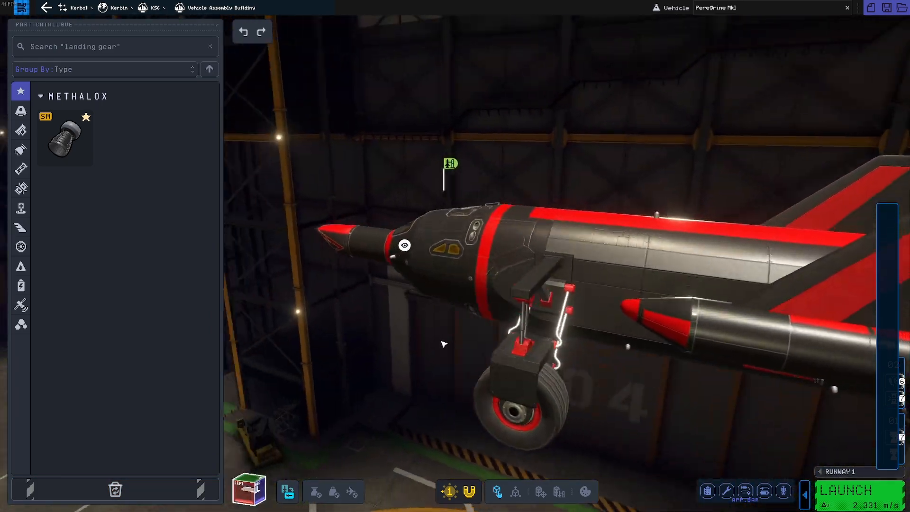
{"action": "left_click", "coordinate": [249, 489]}
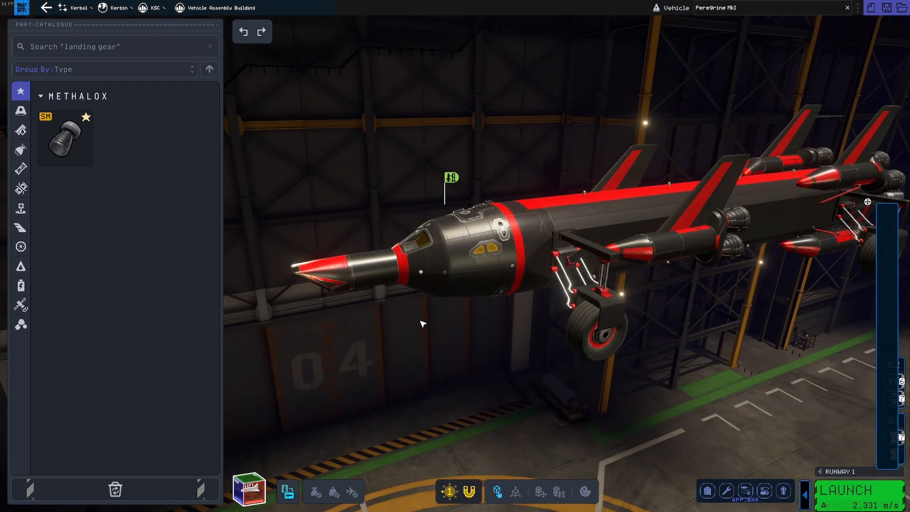
{"action": "mouse_move", "coordinate": [397, 302]}
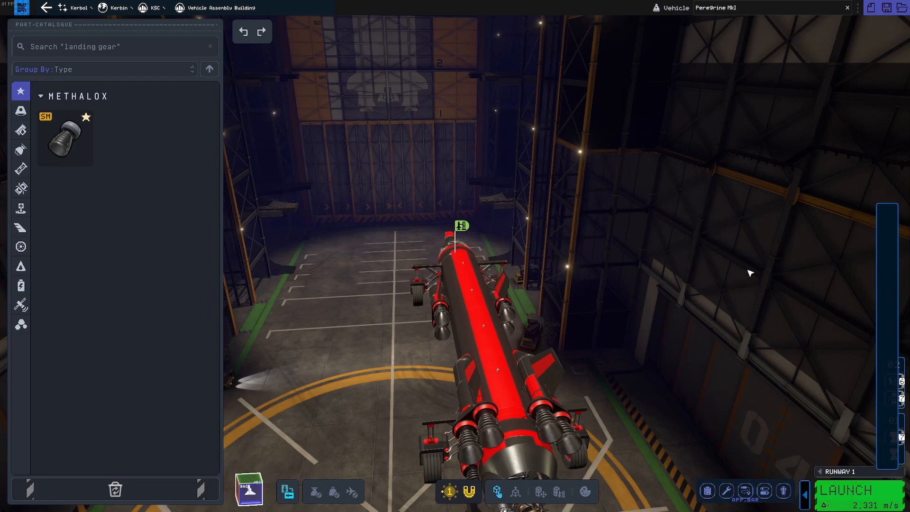
{"action": "mouse_move", "coordinate": [850, 468]}
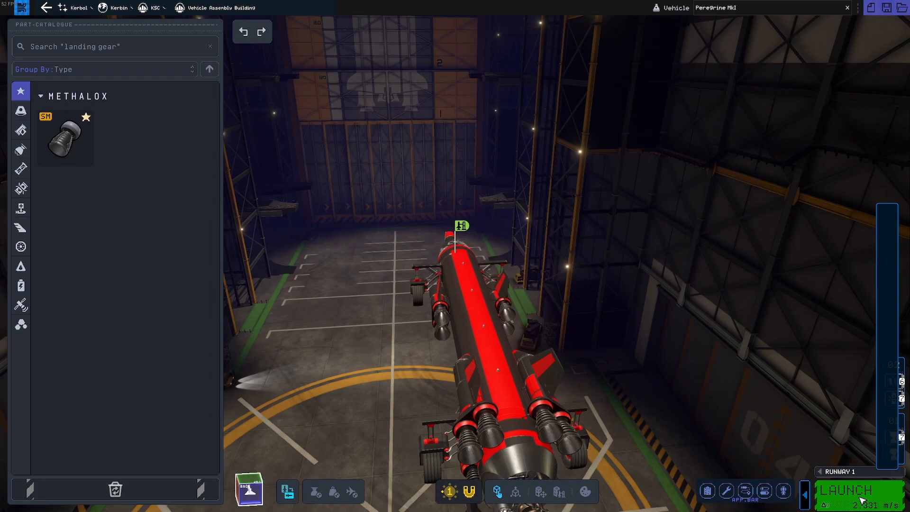
Step: Launch the Peregrine MkI onto the night runway for another run
{"action": "left_click", "coordinate": [848, 490]}
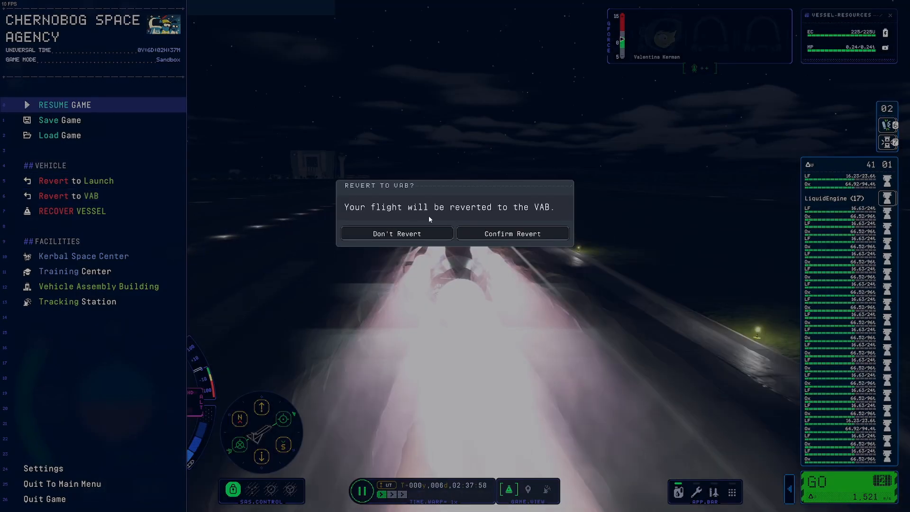
Step: Confirm the revert to the assembly building and browse the structural parts category
{"action": "left_click", "coordinate": [512, 233]}
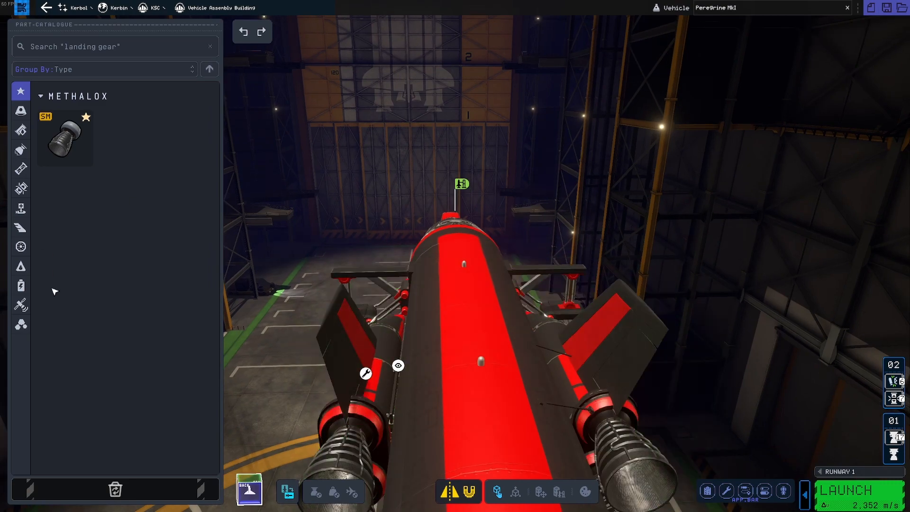
{"action": "left_click", "coordinate": [20, 169]}
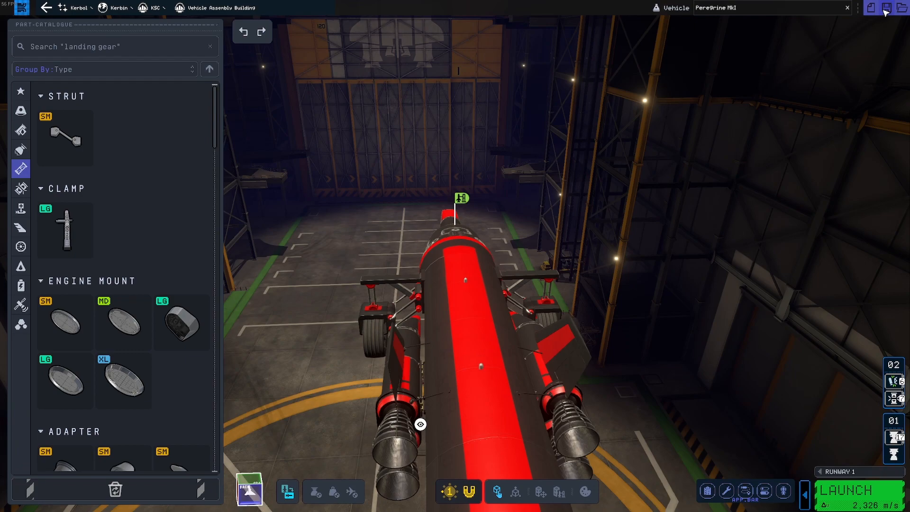
Step: Save the rocket car under the new name Peregrine MkII
{"action": "left_click", "coordinate": [886, 7]}
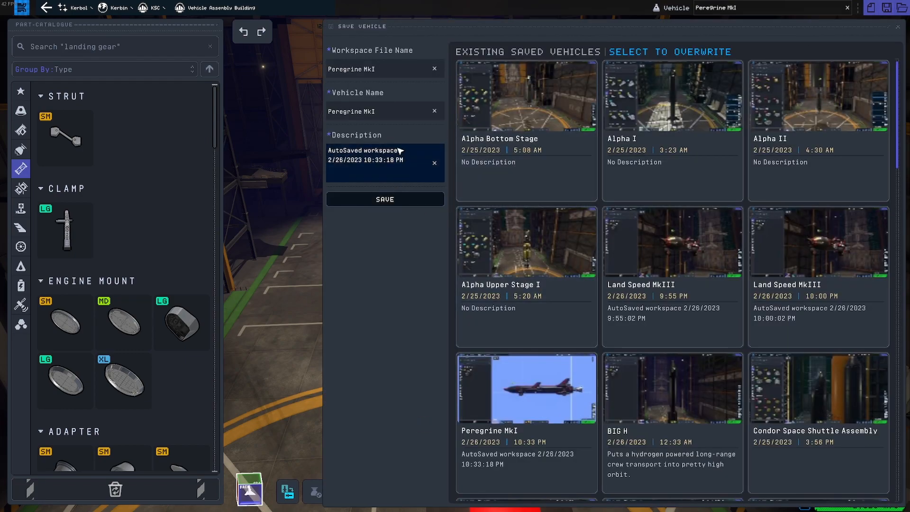
{"action": "left_click", "coordinate": [383, 160]}
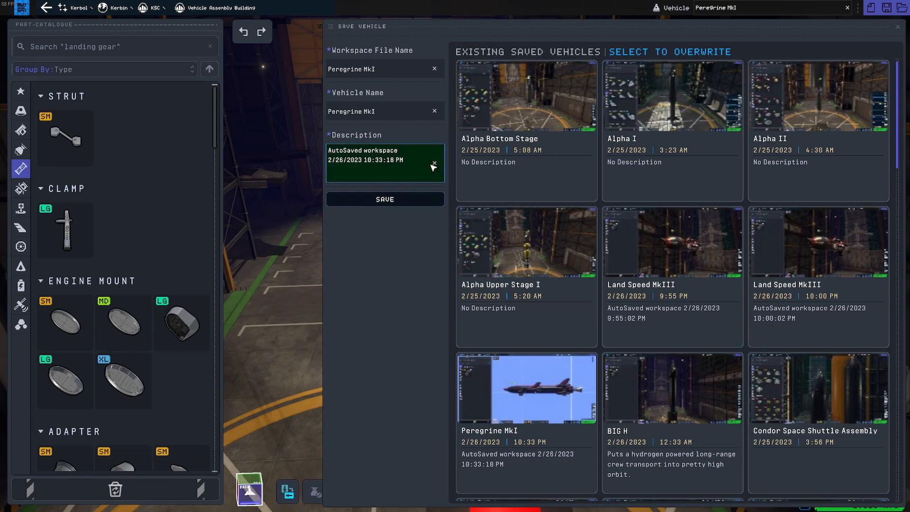
{"action": "left_click", "coordinate": [383, 111]}
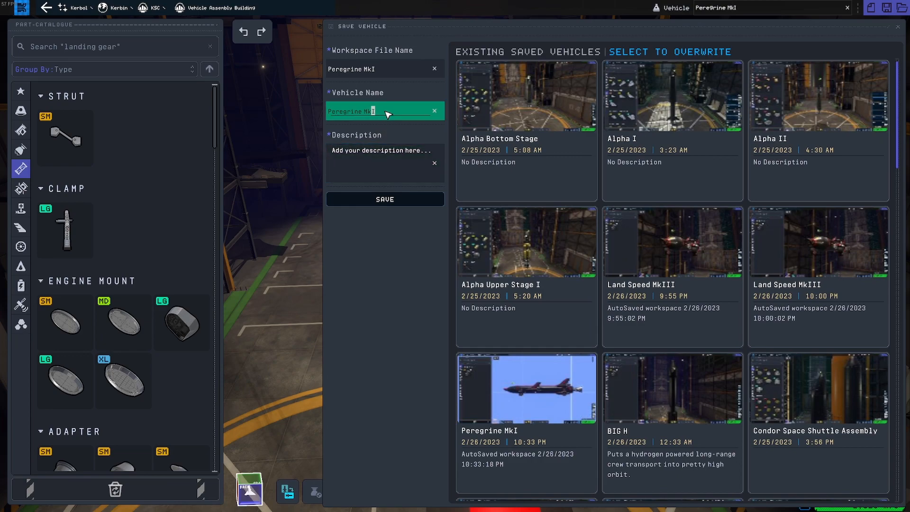
{"action": "type", "text": "I"}
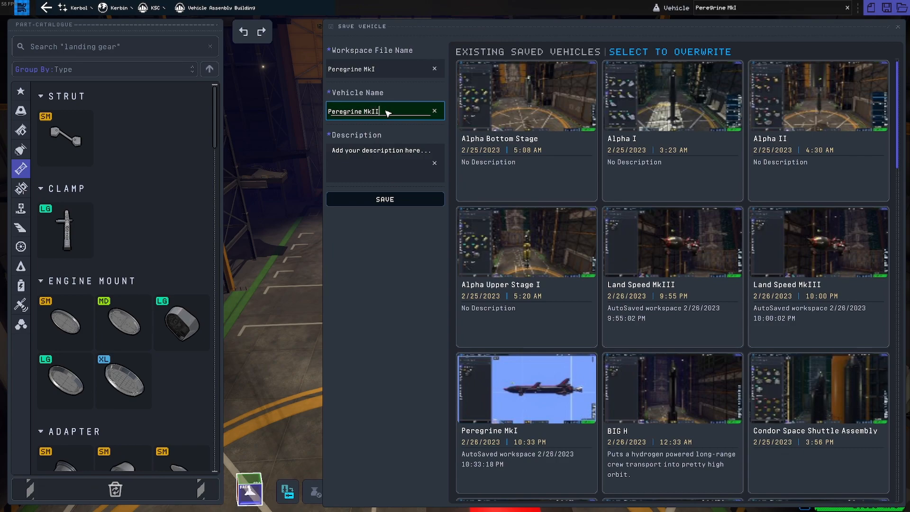
{"action": "left_click", "coordinate": [380, 69]}
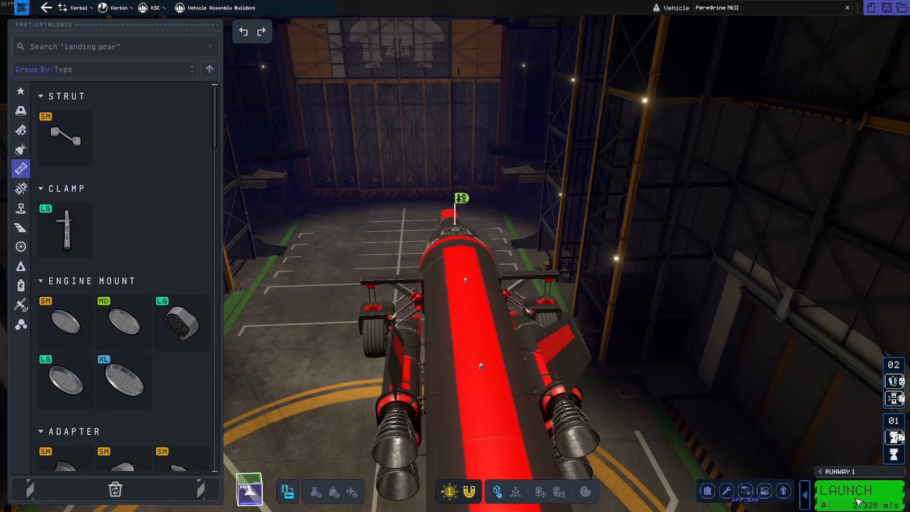
Step: Launch the Peregrine MkII for a run that ends at 641 m/s with structural failures
{"action": "left_click", "coordinate": [844, 489]}
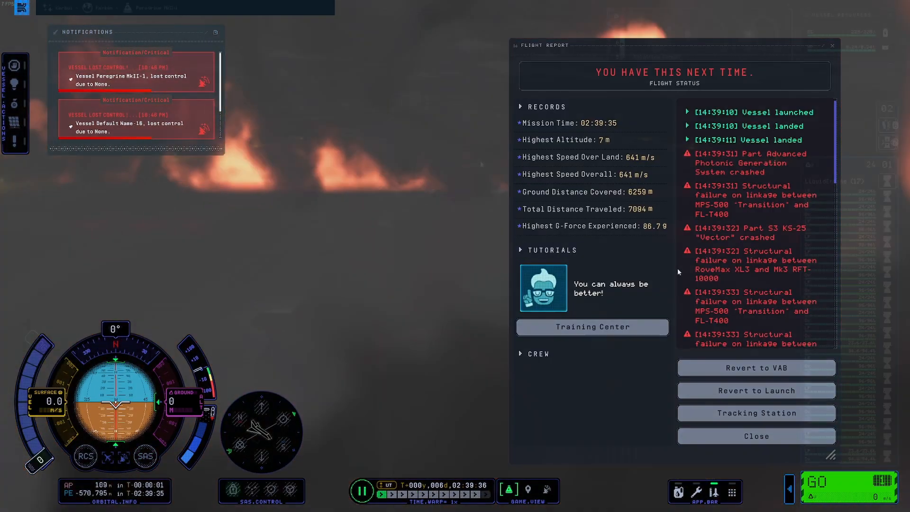
Step: Revert to launch for a second run, ending destroyed at 551 m/s
{"action": "left_click", "coordinate": [755, 436]}
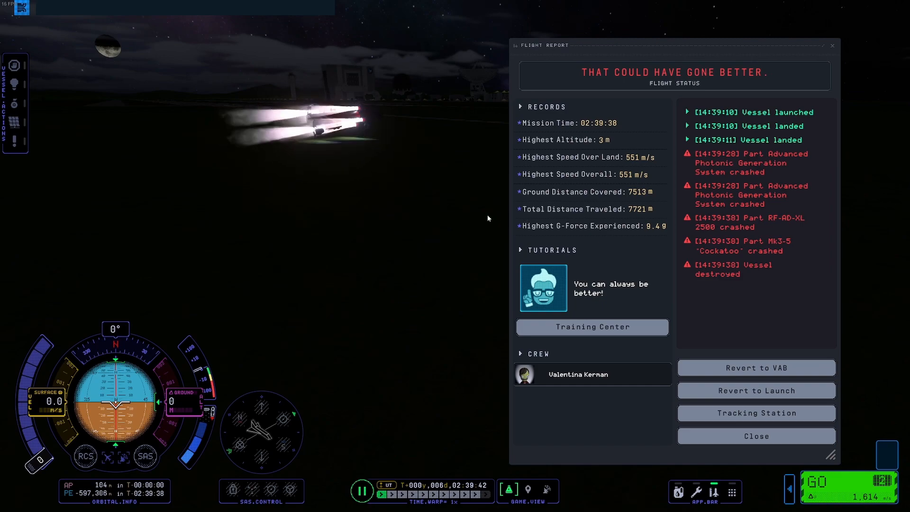
{"action": "mouse_move", "coordinate": [766, 368]}
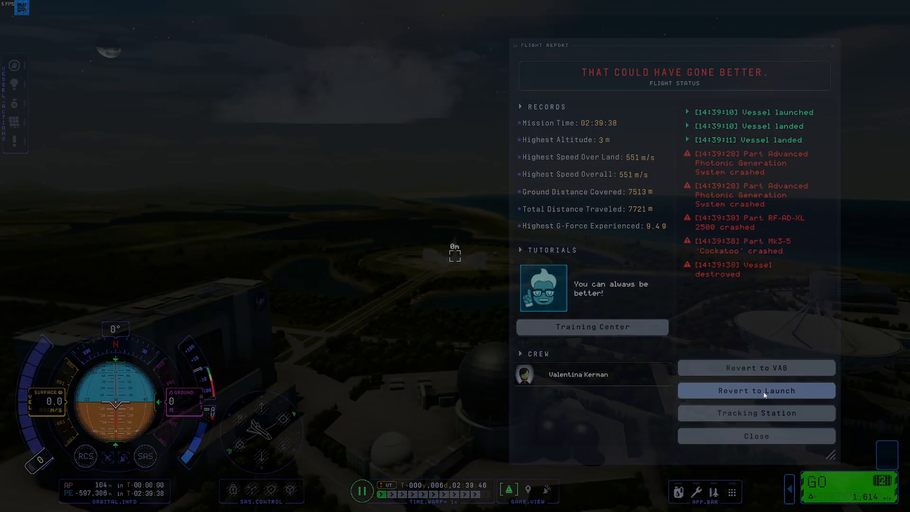
Step: Revert to launch, drive the Peregrine MkII to a 547 m/s top speed, then recover the vessel
{"action": "left_click", "coordinate": [756, 390]}
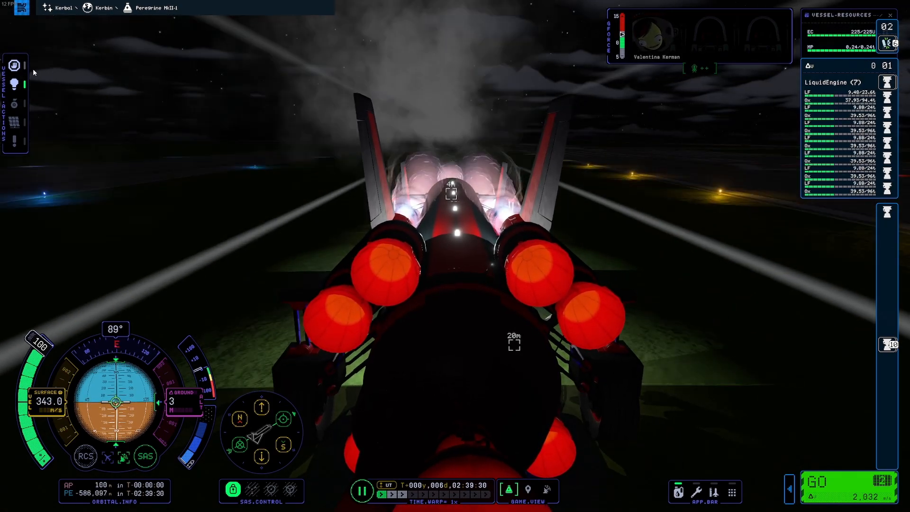
{"action": "mouse_move", "coordinate": [15, 65]}
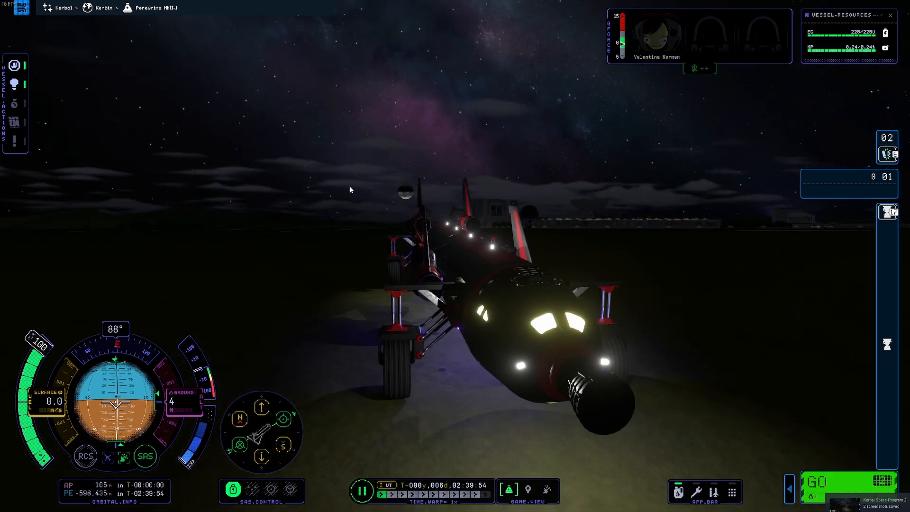
{"action": "key", "text": "Escape"}
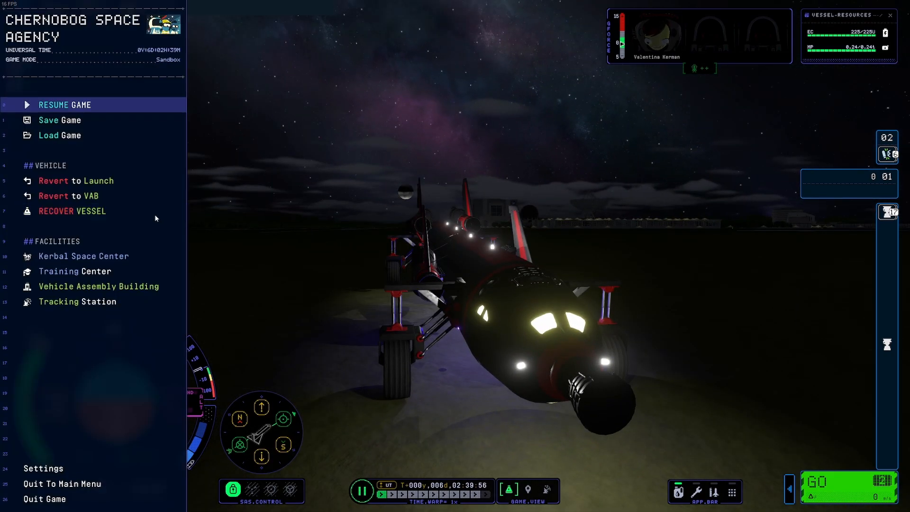
{"action": "left_click", "coordinate": [72, 210]}
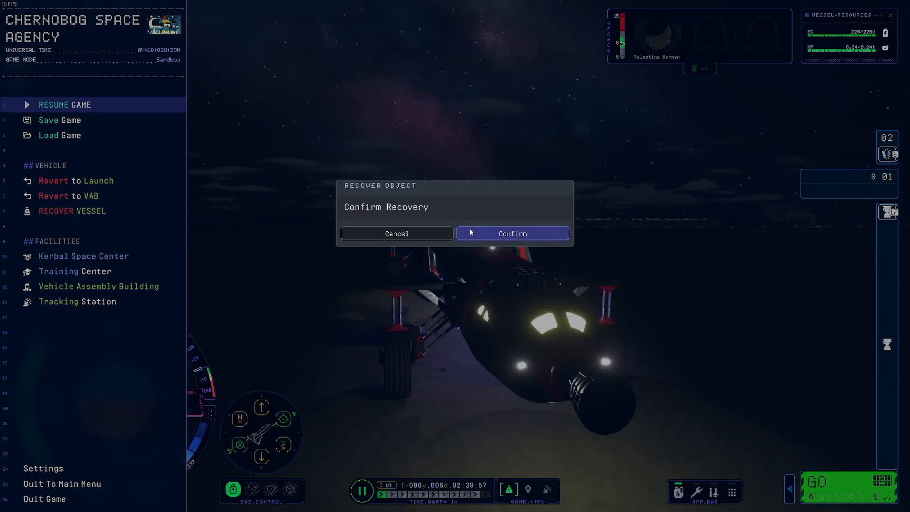
{"action": "left_click", "coordinate": [511, 233]}
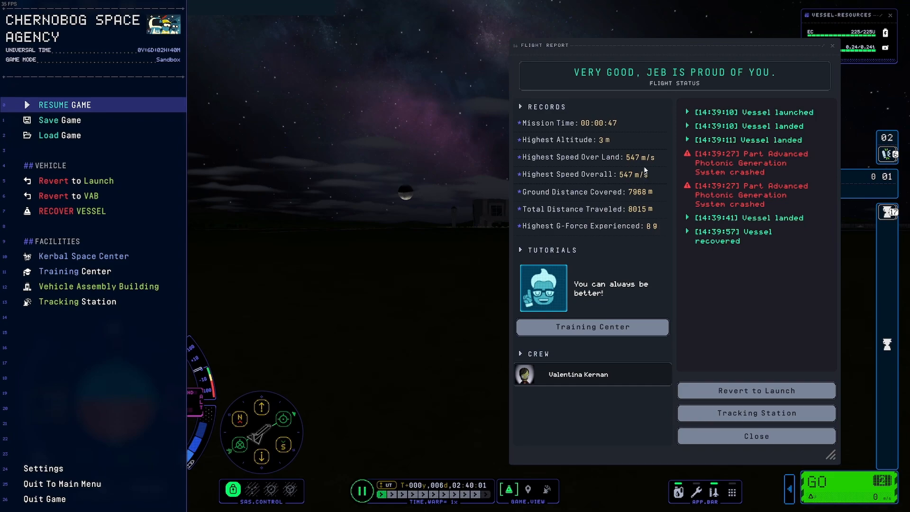
{"action": "mouse_move", "coordinate": [651, 166]}
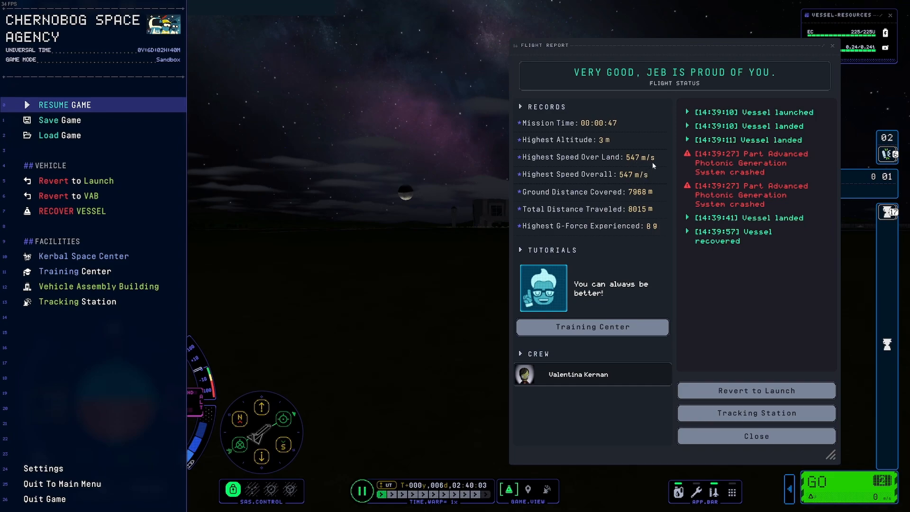
{"action": "mouse_move", "coordinate": [757, 169]}
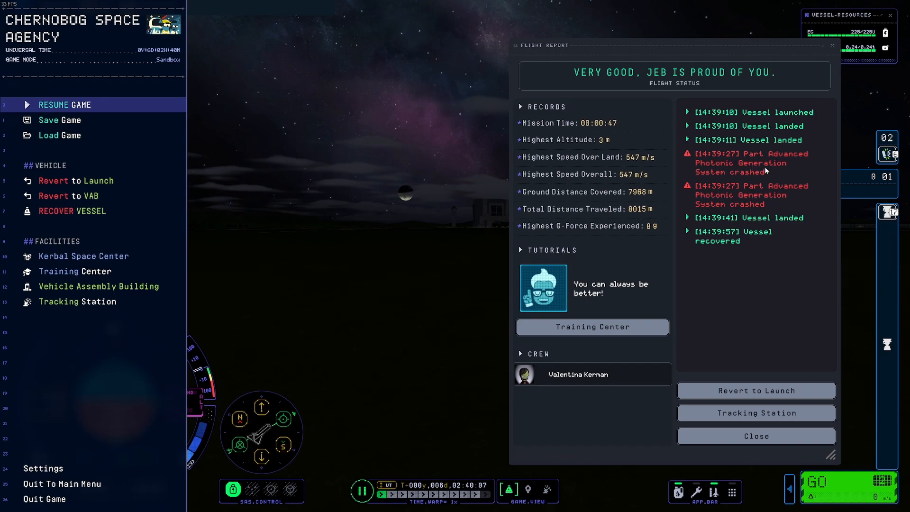
{"action": "mouse_move", "coordinate": [748, 180]}
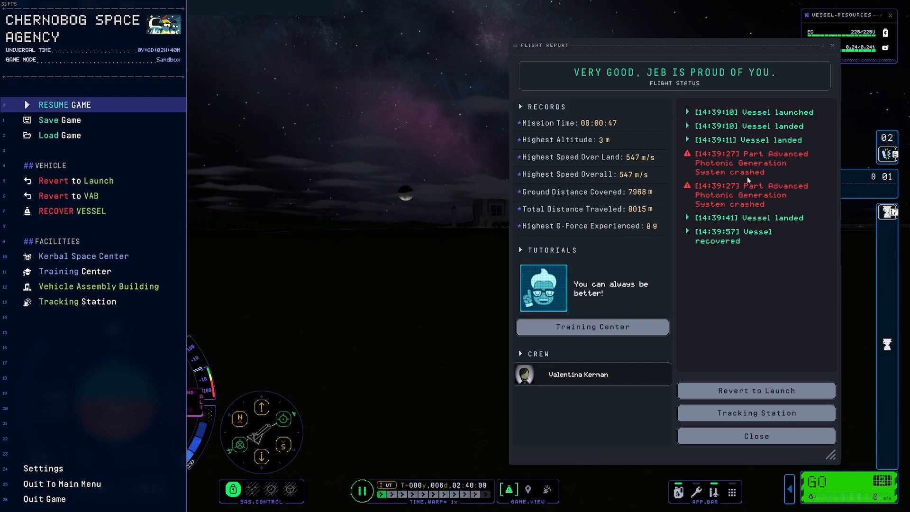
{"action": "mouse_move", "coordinate": [738, 230]}
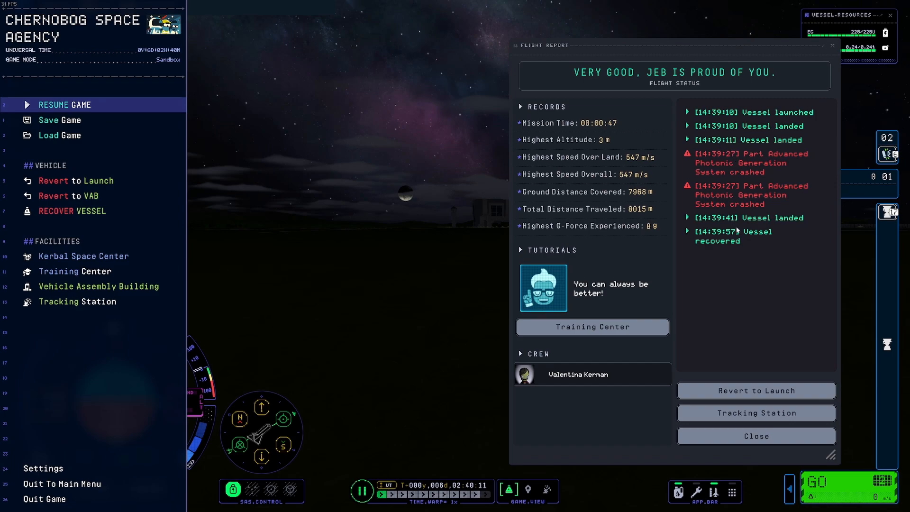
{"action": "mouse_move", "coordinate": [590, 154]}
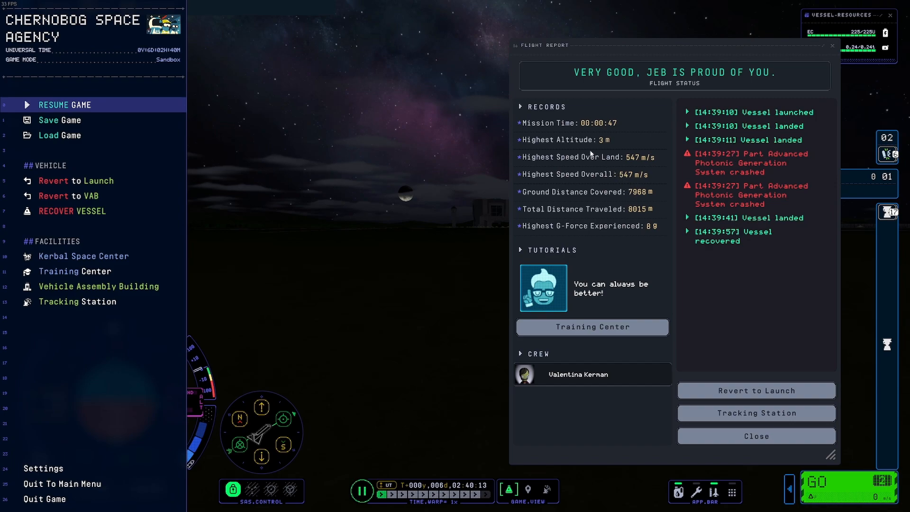
{"action": "mouse_move", "coordinate": [634, 187]}
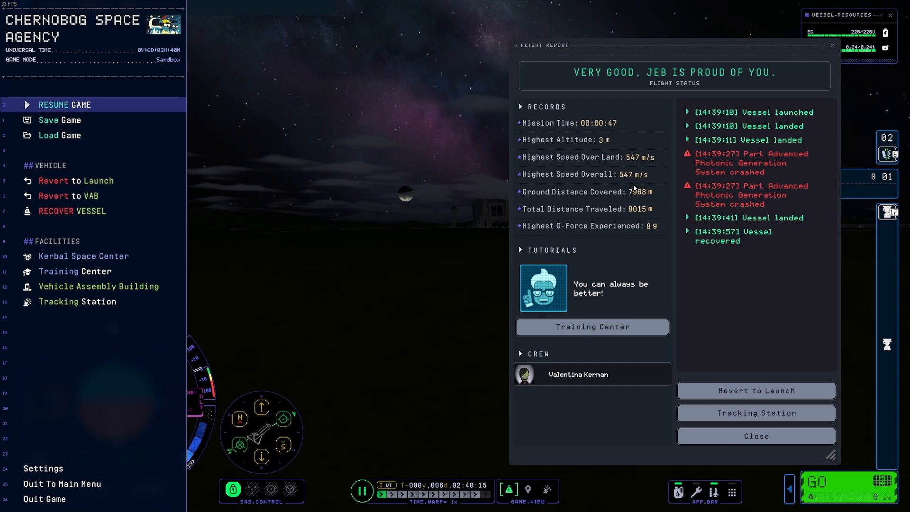
{"action": "mouse_move", "coordinate": [626, 207]}
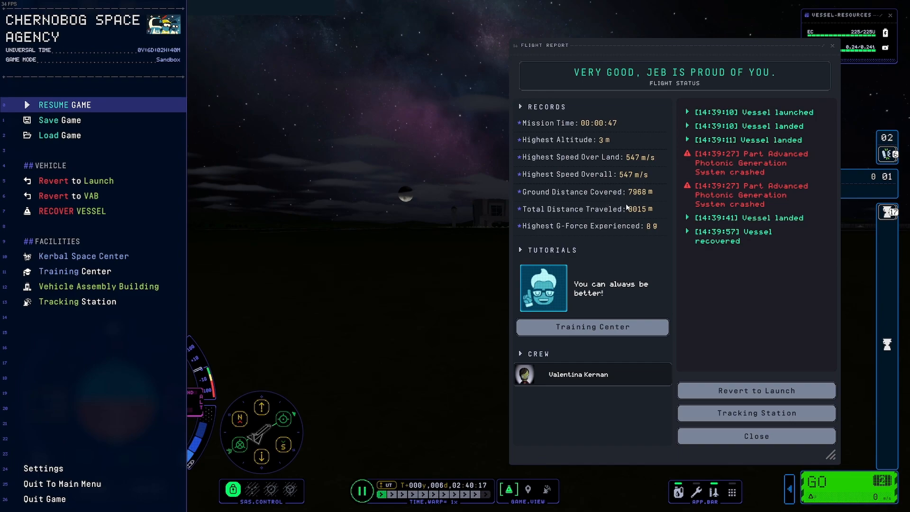
{"action": "mouse_move", "coordinate": [639, 199]}
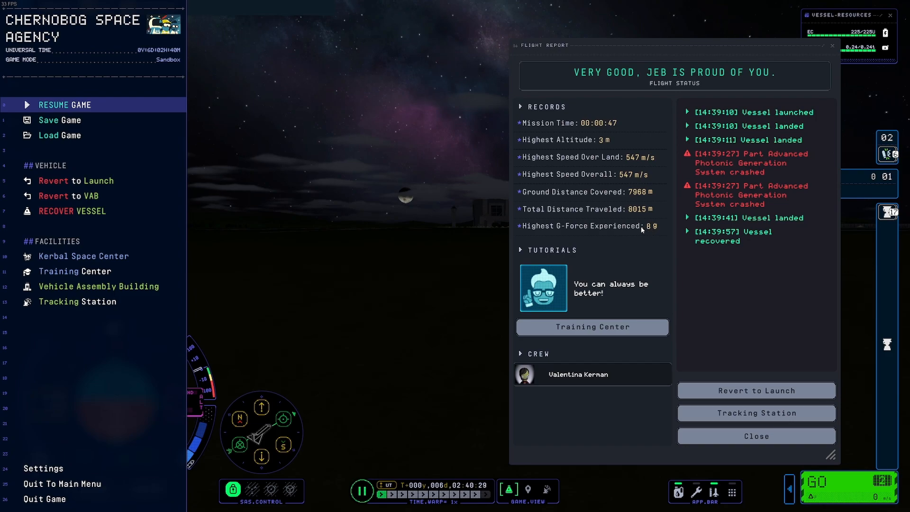
{"action": "mouse_move", "coordinate": [632, 237]}
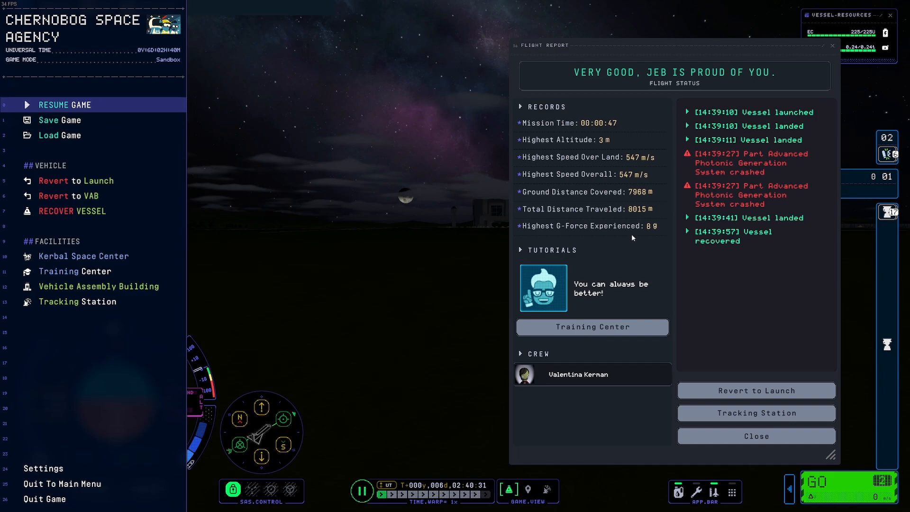
{"action": "mouse_move", "coordinate": [652, 211]}
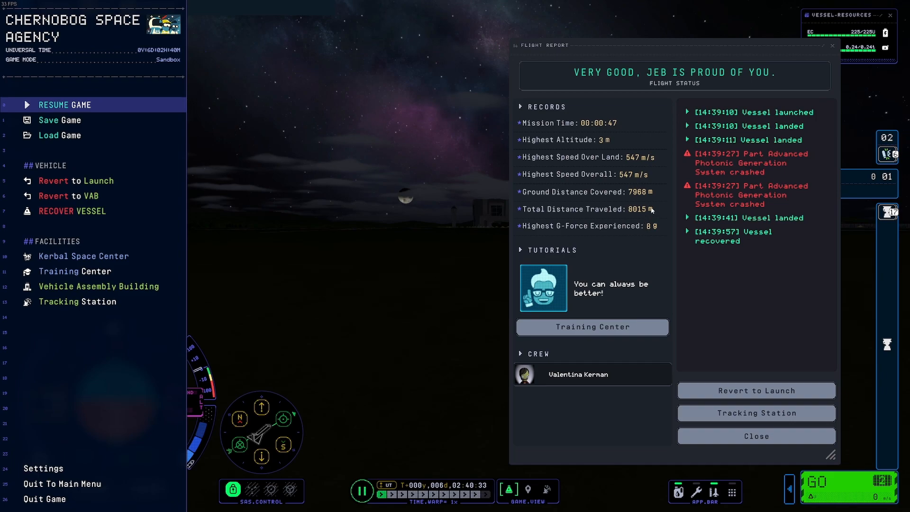